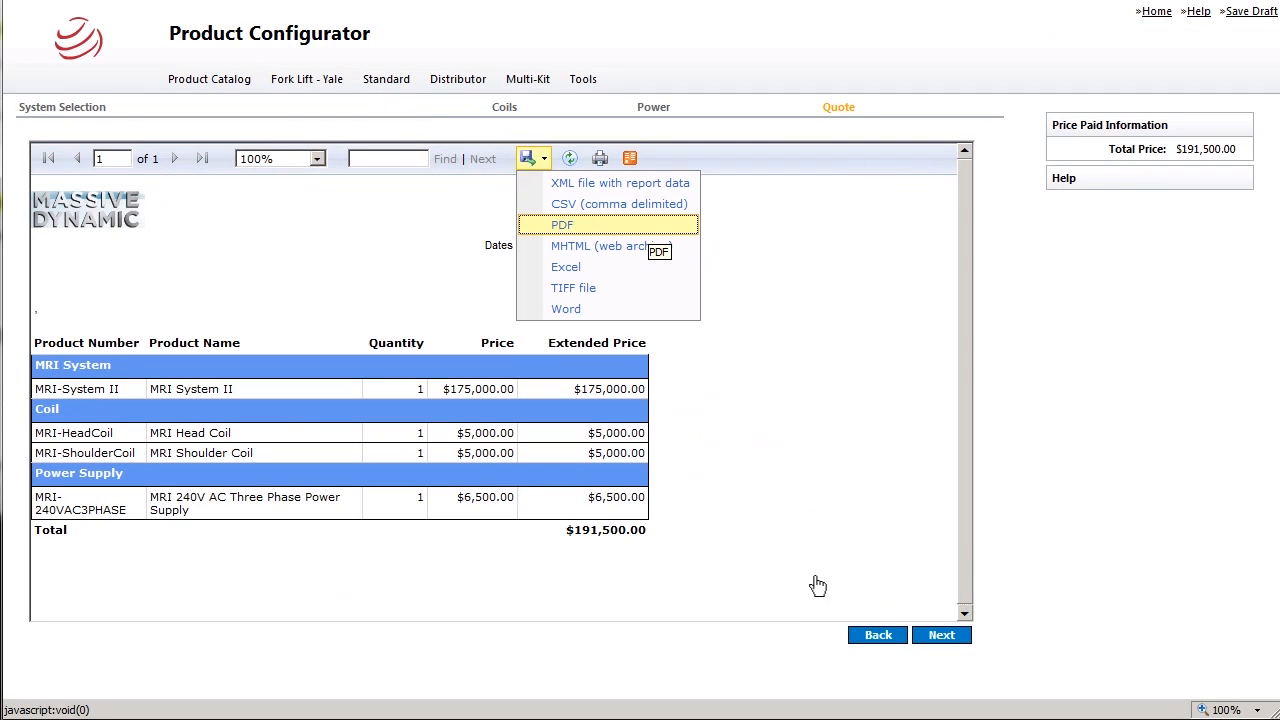
{"action": "mouse_move", "coordinate": [693, 373]}
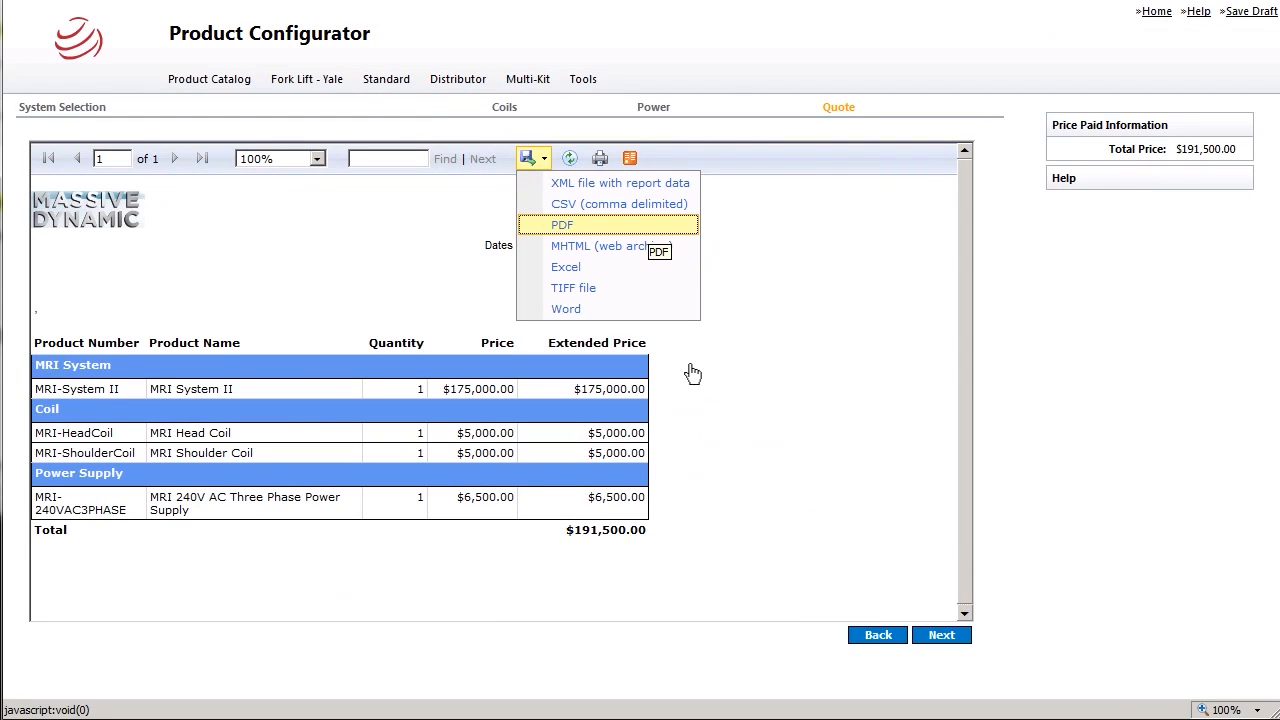
Step: Export the $191,500.00 MRI quote to PDF as quote.pdf
{"action": "left_click", "coordinate": [561, 224]}
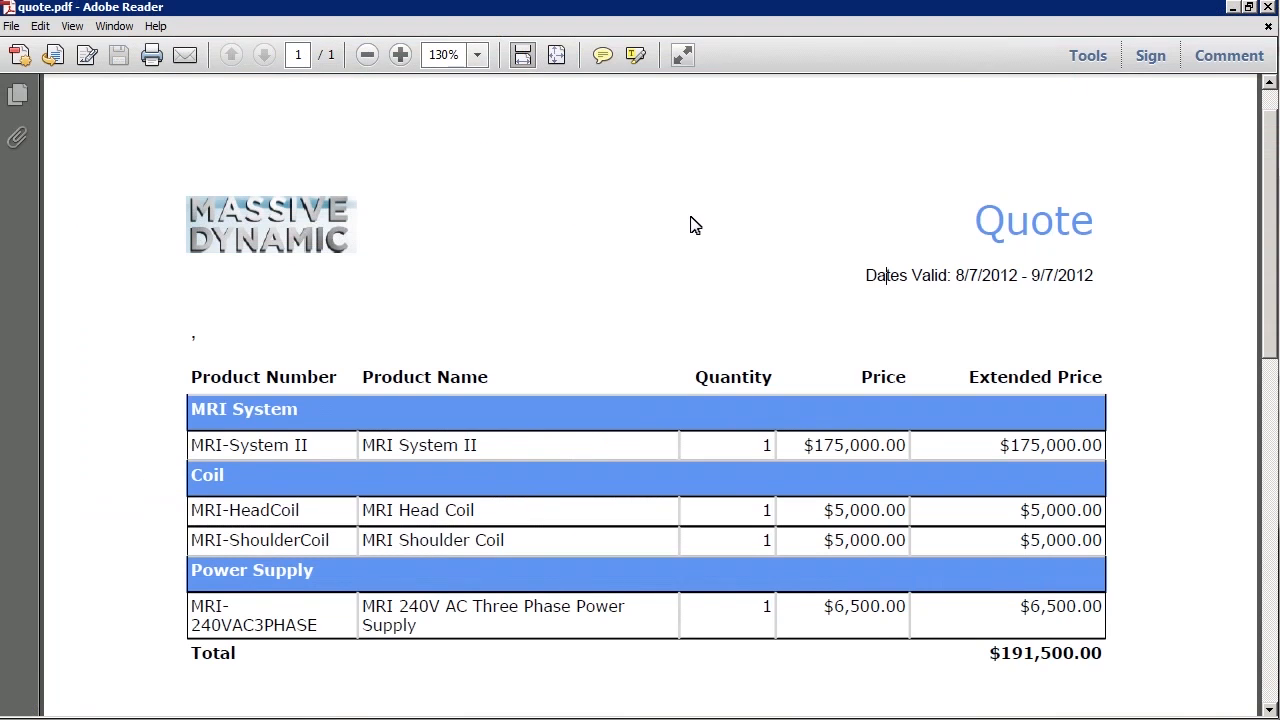
{"action": "mouse_move", "coordinate": [710, 82]}
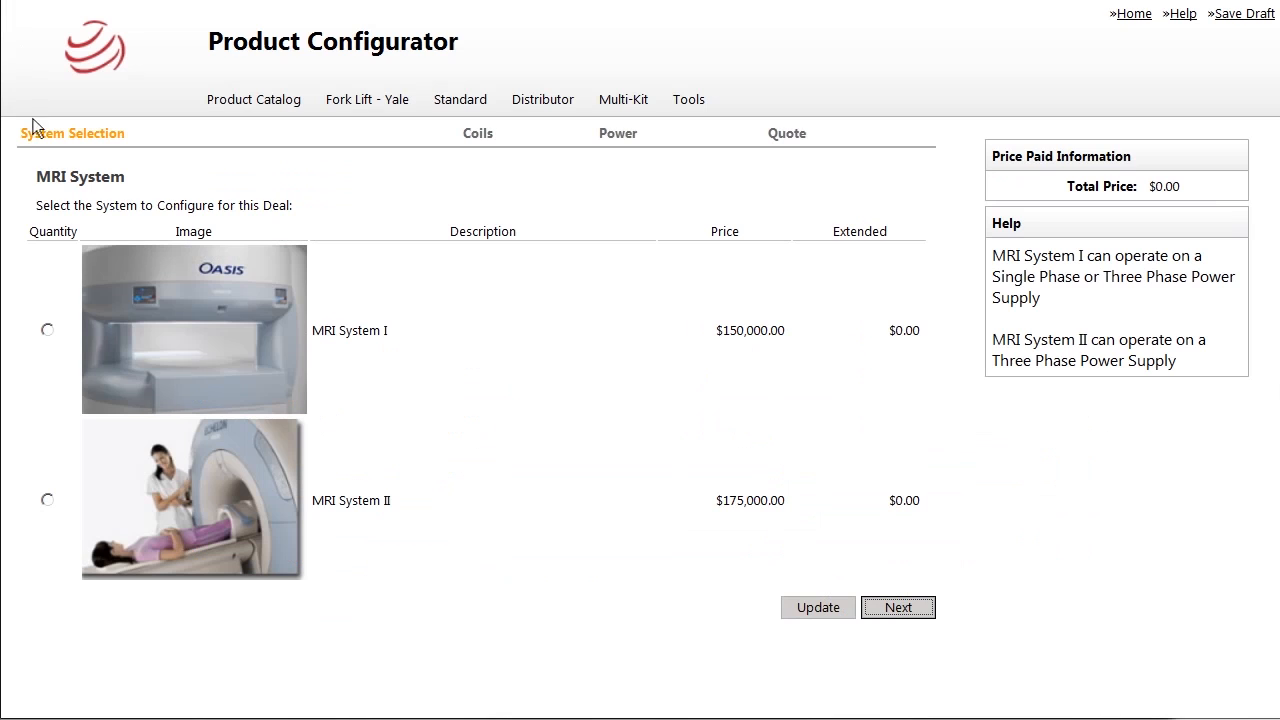
Step: Choose MRI System II and recalculate, bringing the total to $175,000.00
{"action": "left_click", "coordinate": [47, 498]}
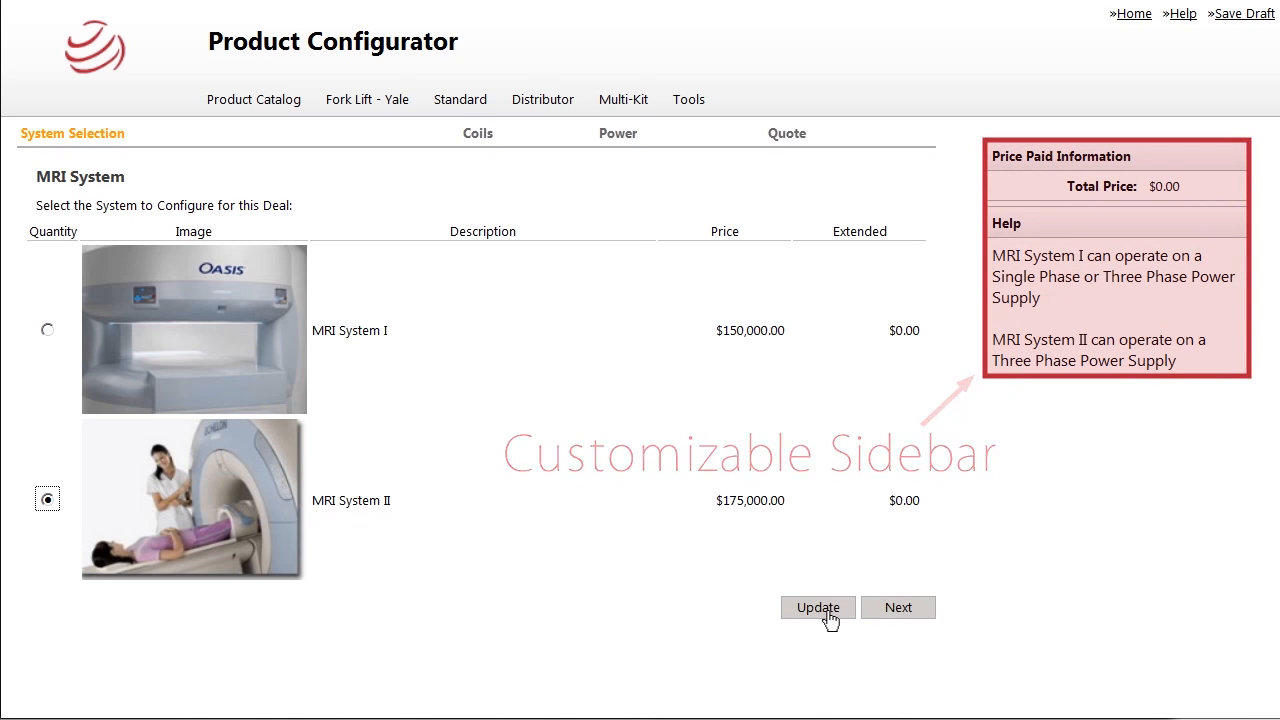
{"action": "left_click", "coordinate": [817, 607]}
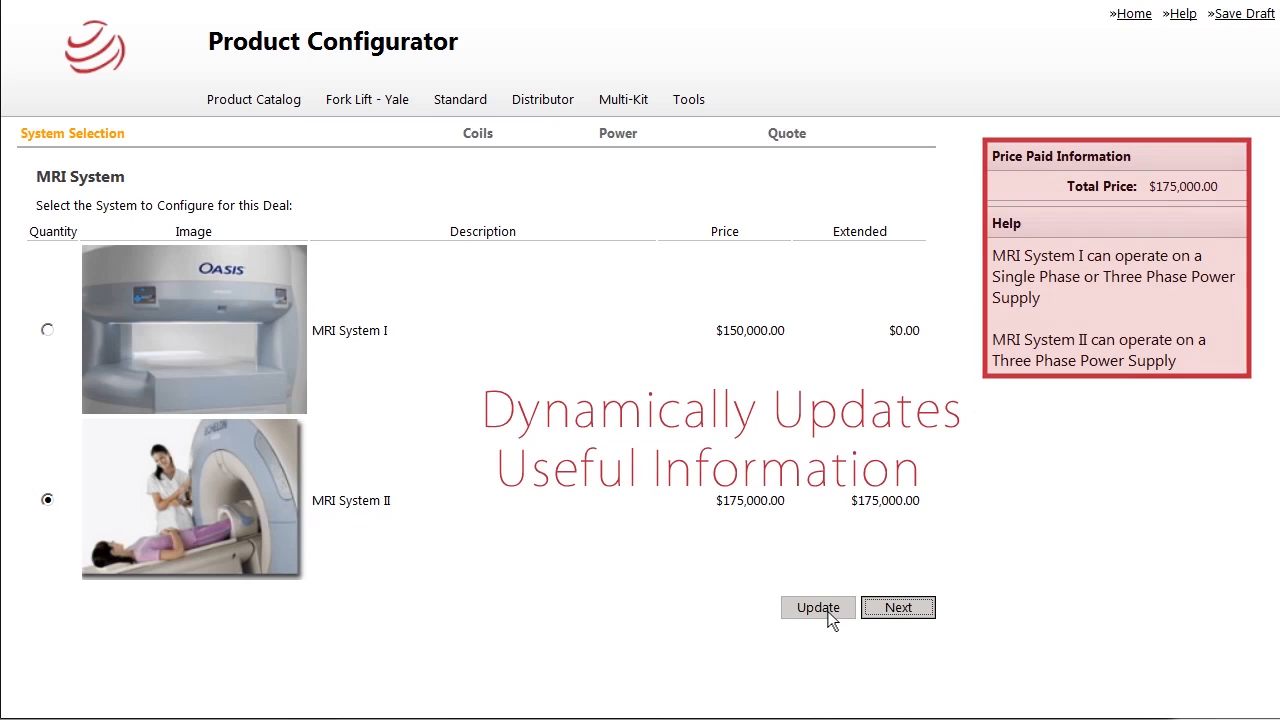
{"action": "left_click", "coordinate": [897, 607]}
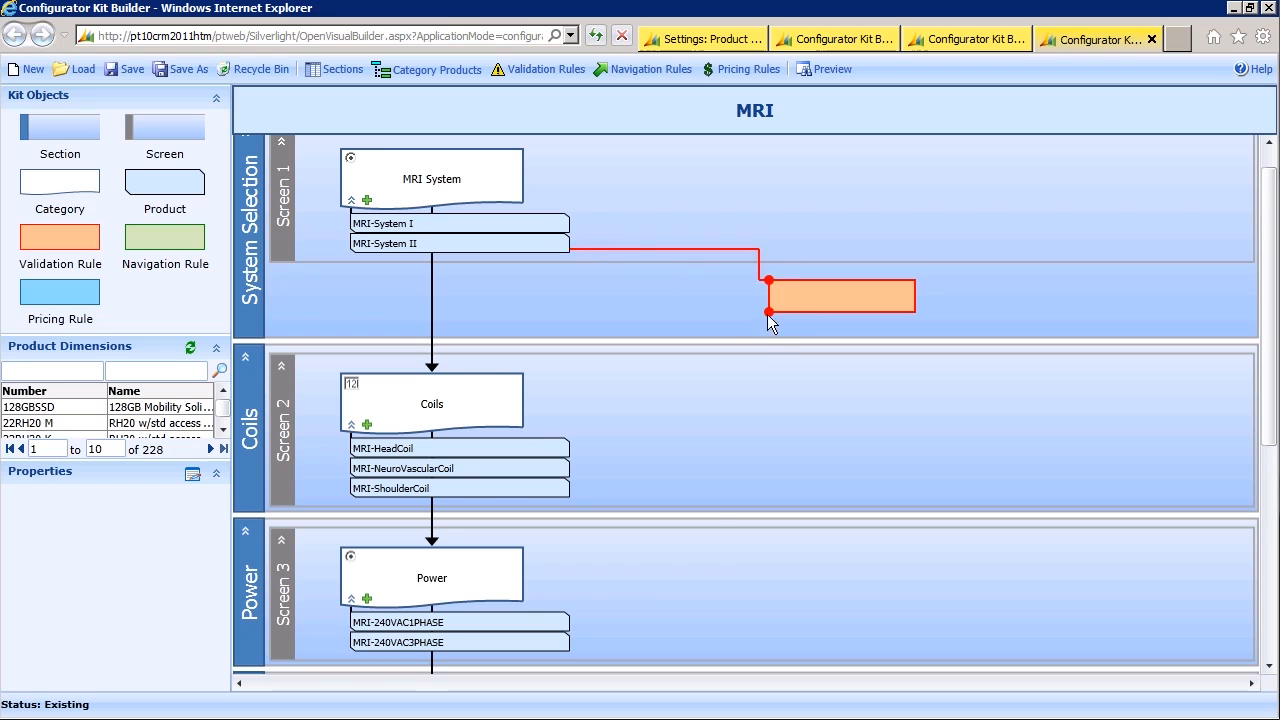
Step: Open the new validation rule's properties and enter the description 'Exclude Singl'
{"action": "left_click", "coordinate": [838, 295]}
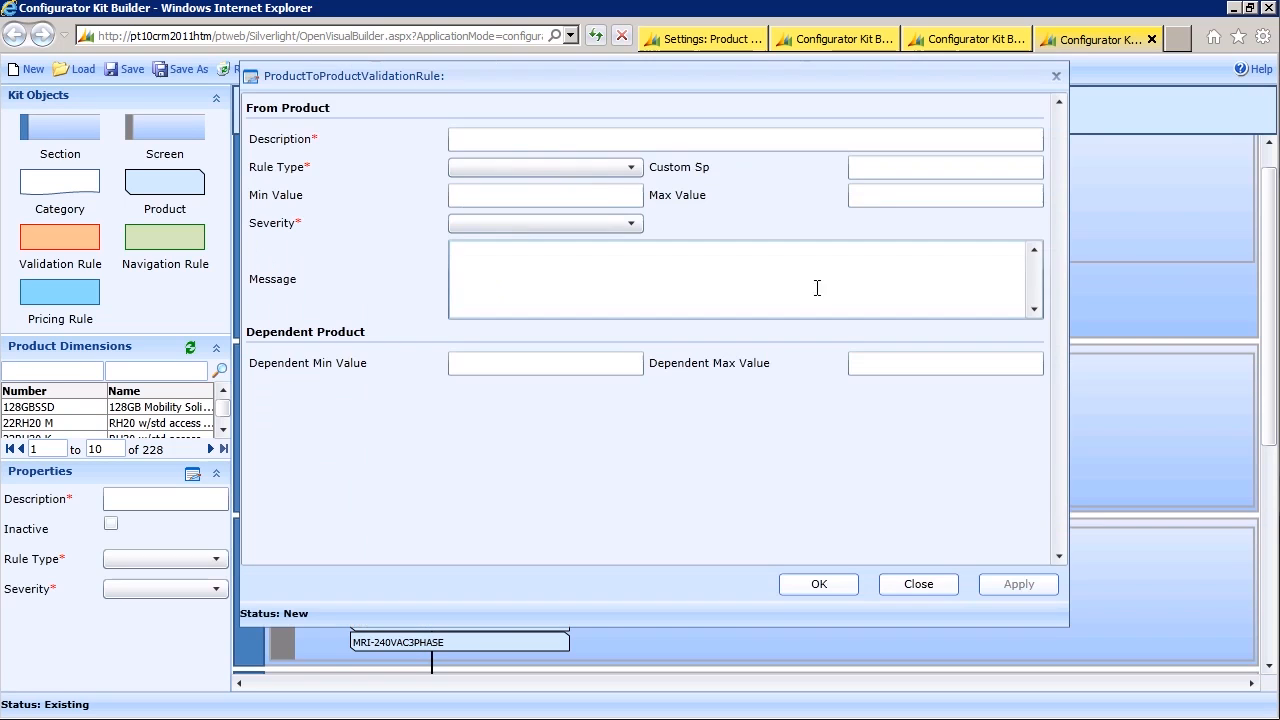
{"action": "type", "text": "Exclude Singl"}
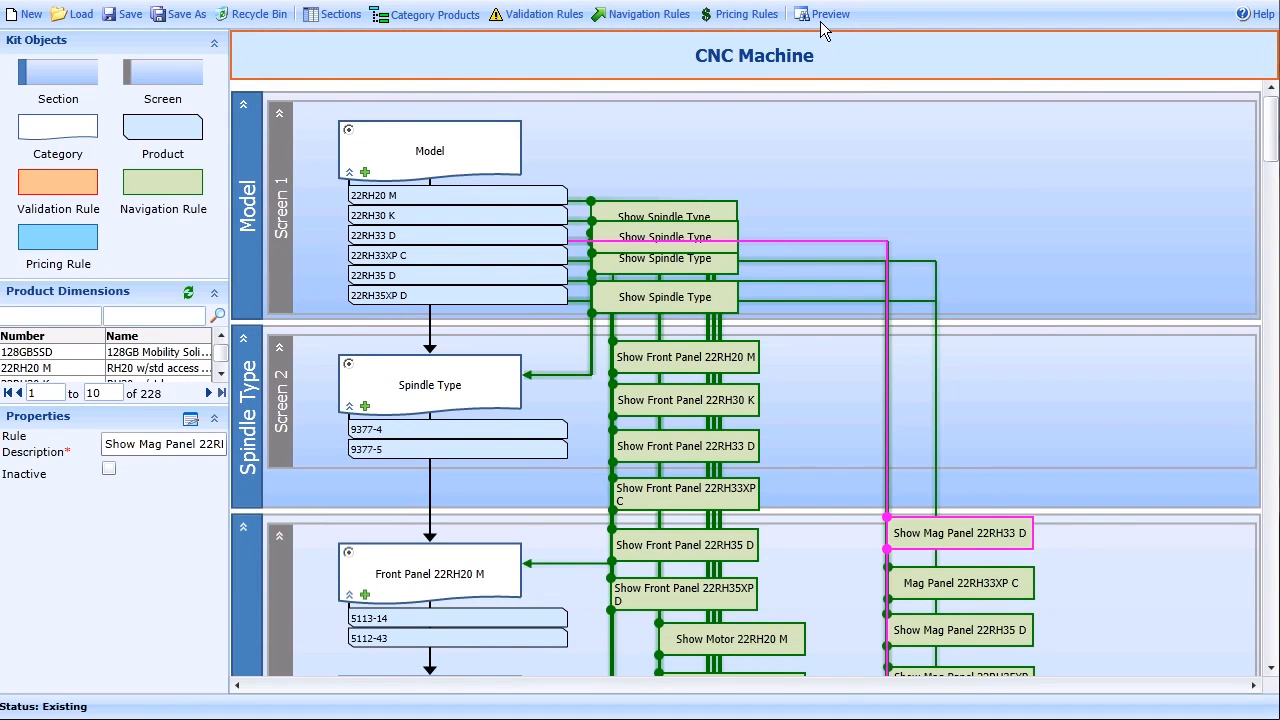
Step: Preview the configurator, finish the quote and assign it to ABC, Inc
{"action": "left_click", "coordinate": [829, 13]}
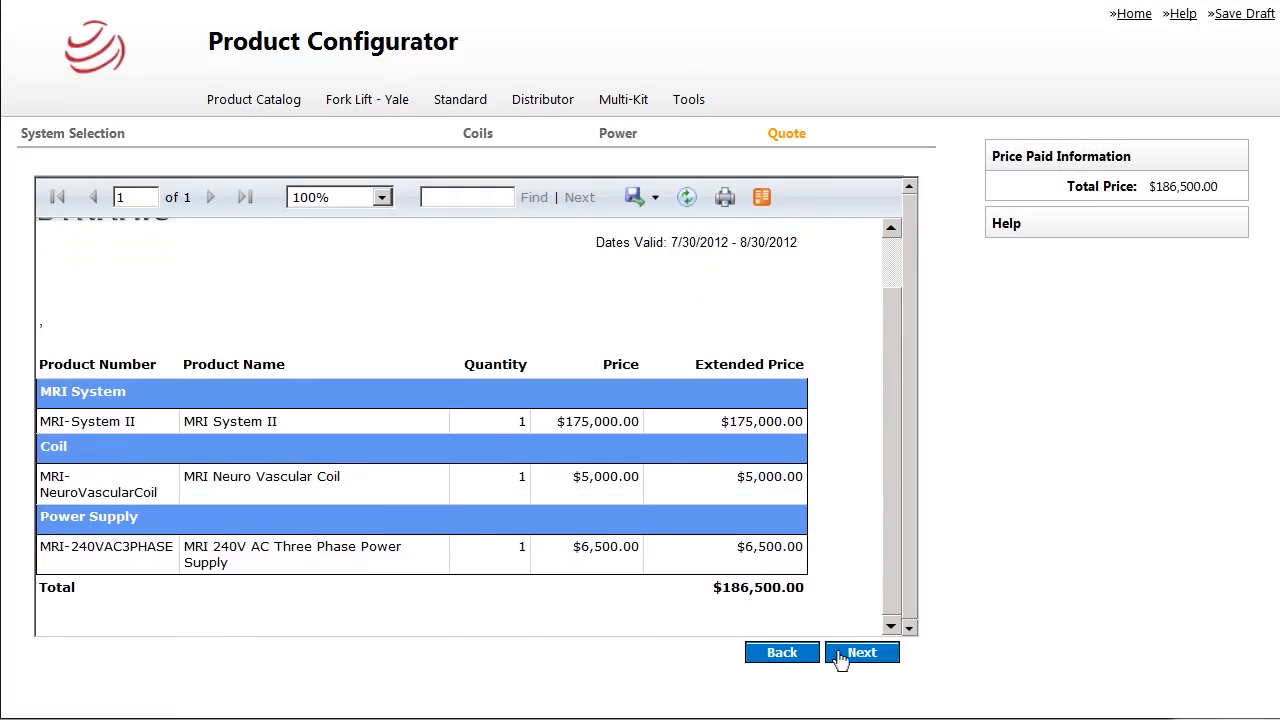
{"action": "left_click", "coordinate": [861, 652]}
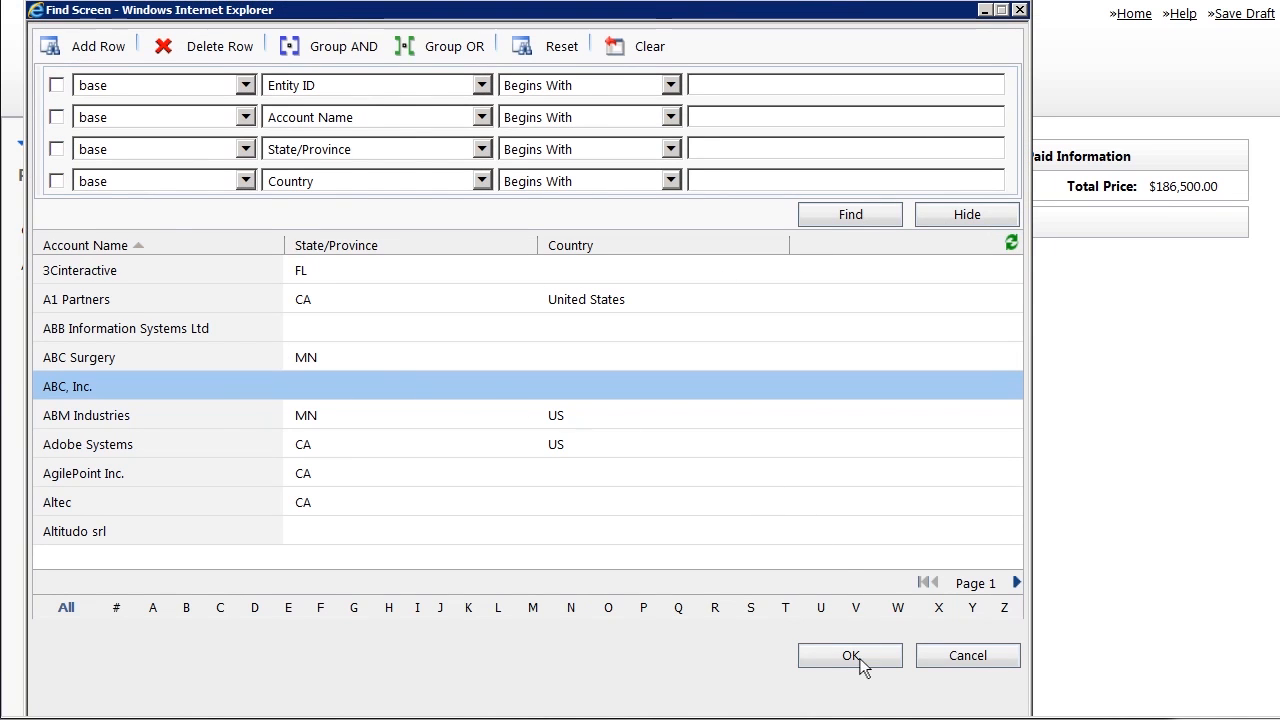
{"action": "left_click", "coordinate": [850, 655]}
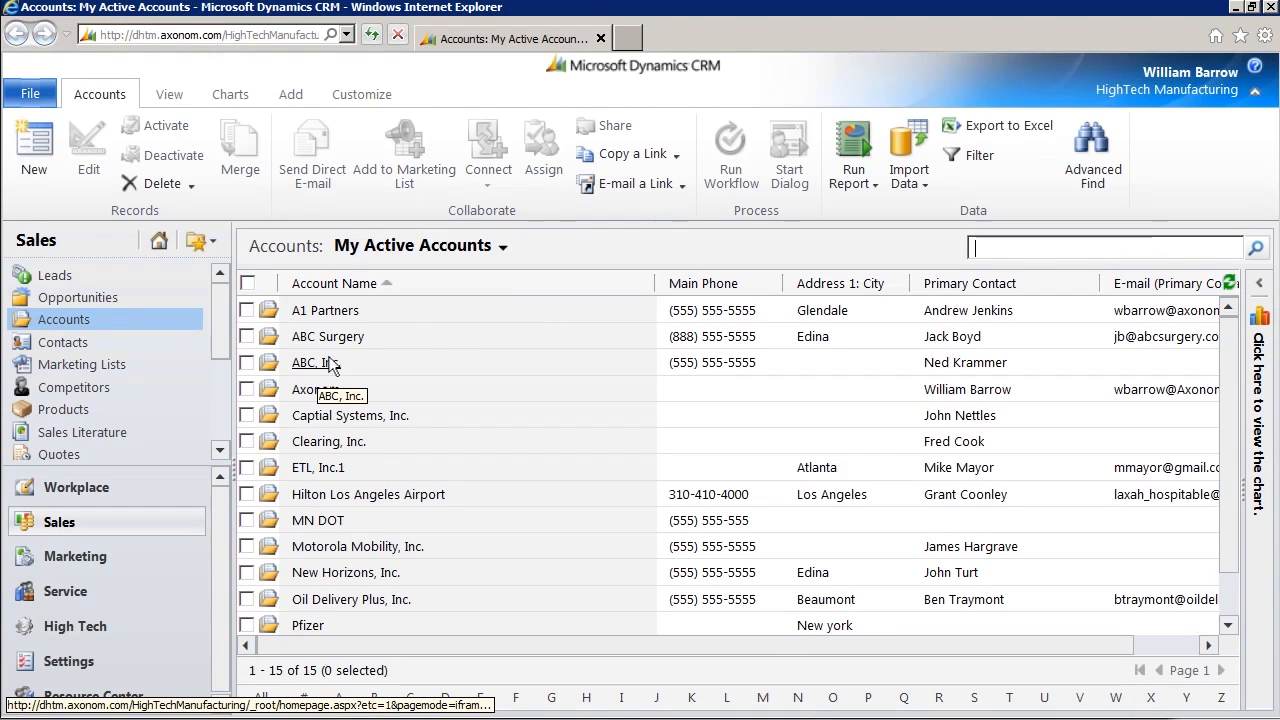
Step: In CRM, open ABC, Inc.'s $186,500.00 draft quote and list its products
{"action": "double_click", "coordinate": [315, 362]}
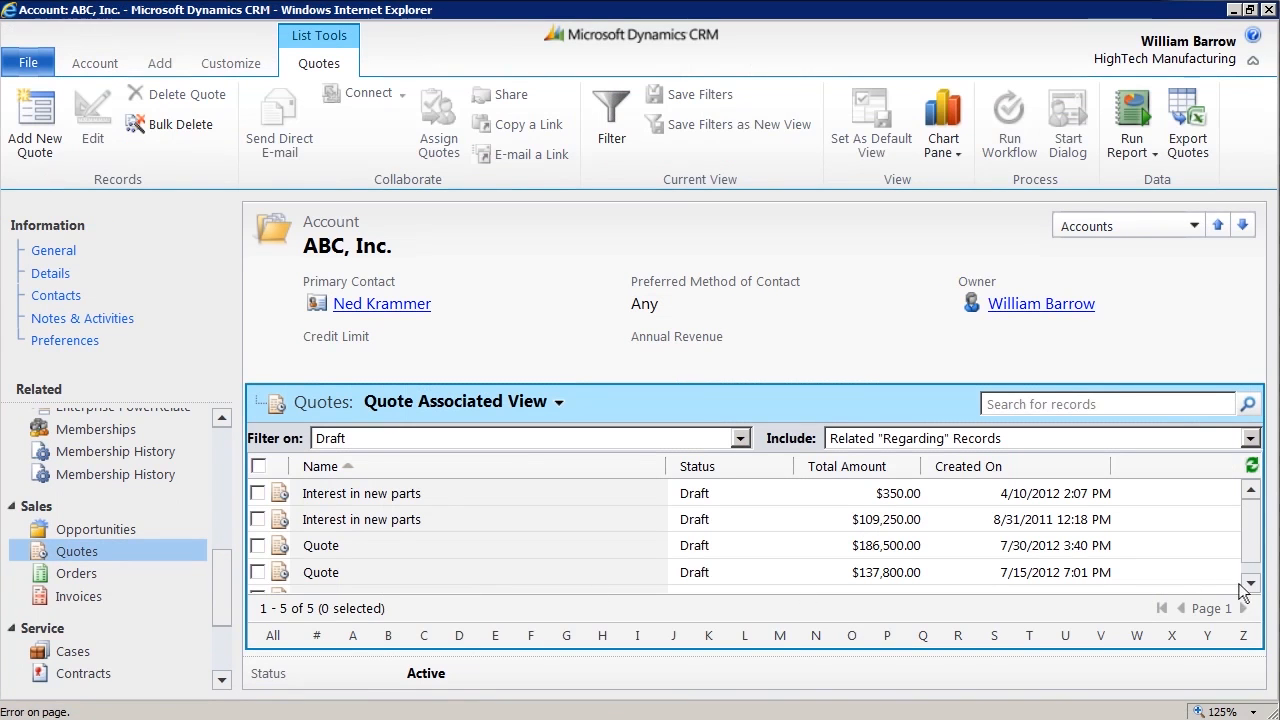
{"action": "double_click", "coordinate": [320, 545]}
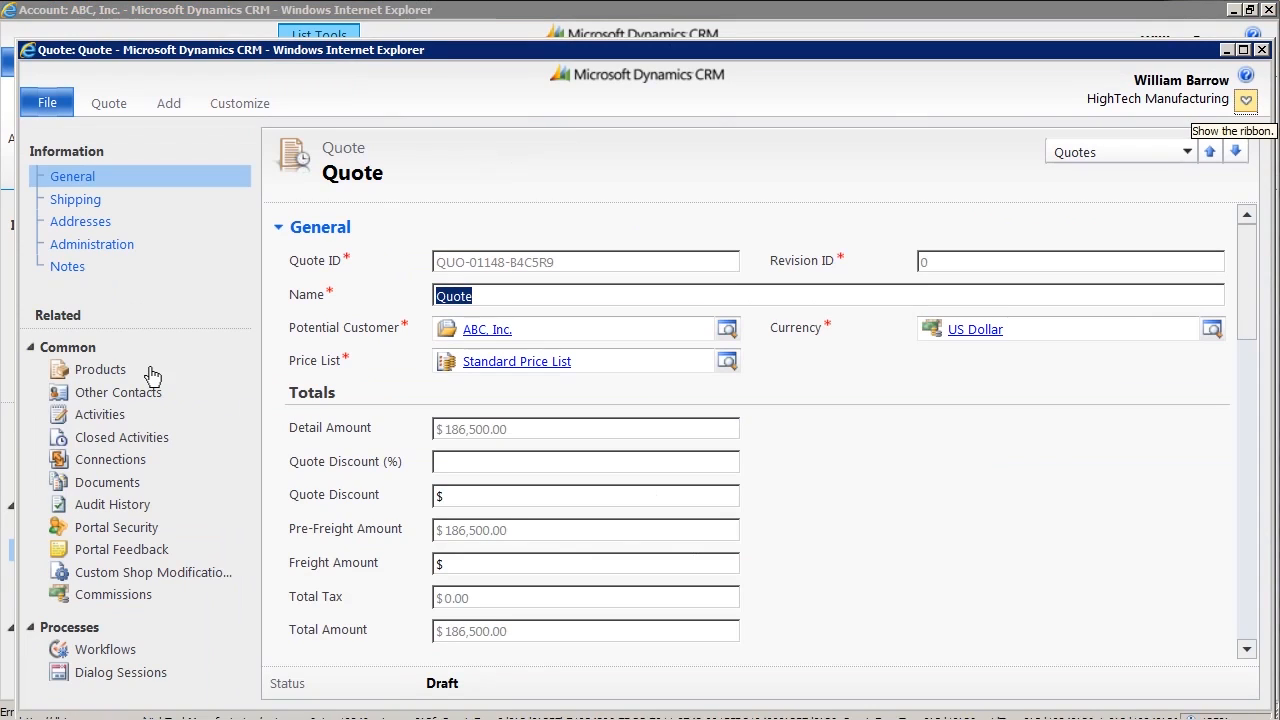
{"action": "left_click", "coordinate": [100, 369]}
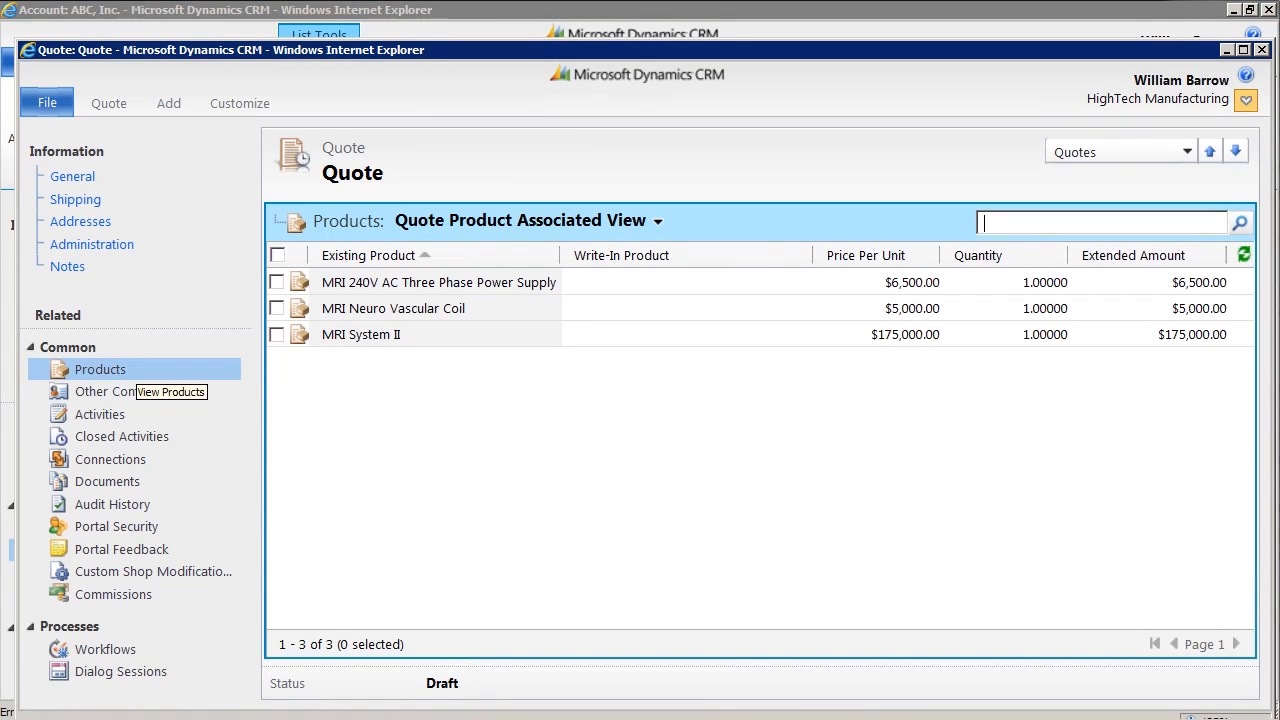